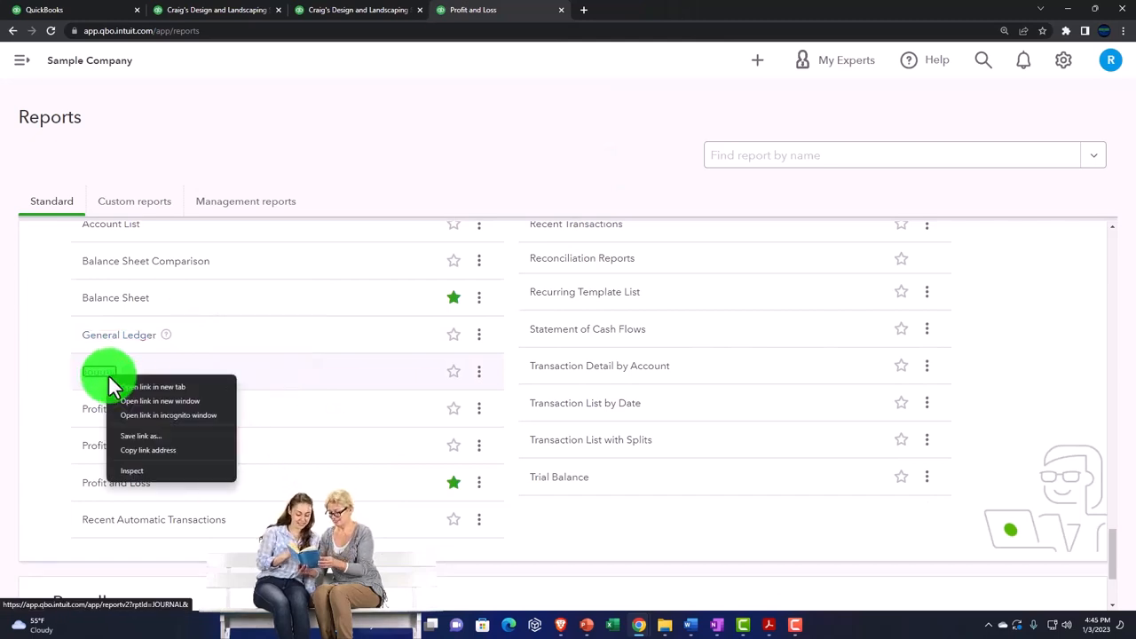
Open the Journal standard report in a new browser tab and switch to it
{"action": "left_click", "coordinate": [153, 386]}
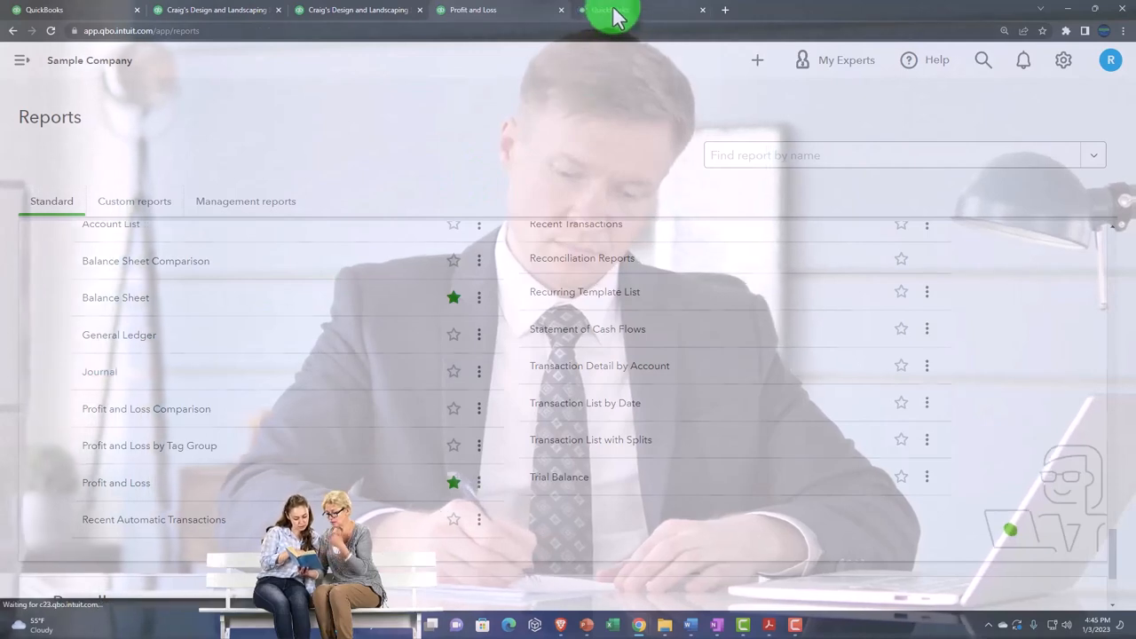
{"action": "left_click", "coordinate": [99, 371]}
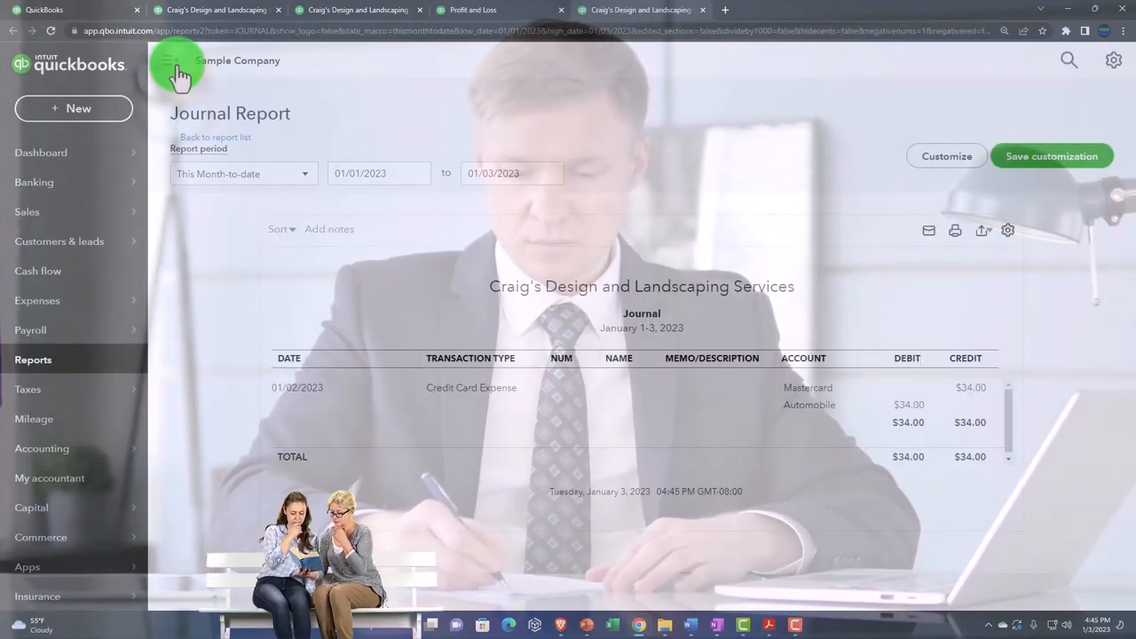
Set the Journal report's custom period to 01/01/2022 through 01/02/2023
{"action": "left_click", "coordinate": [174, 60]}
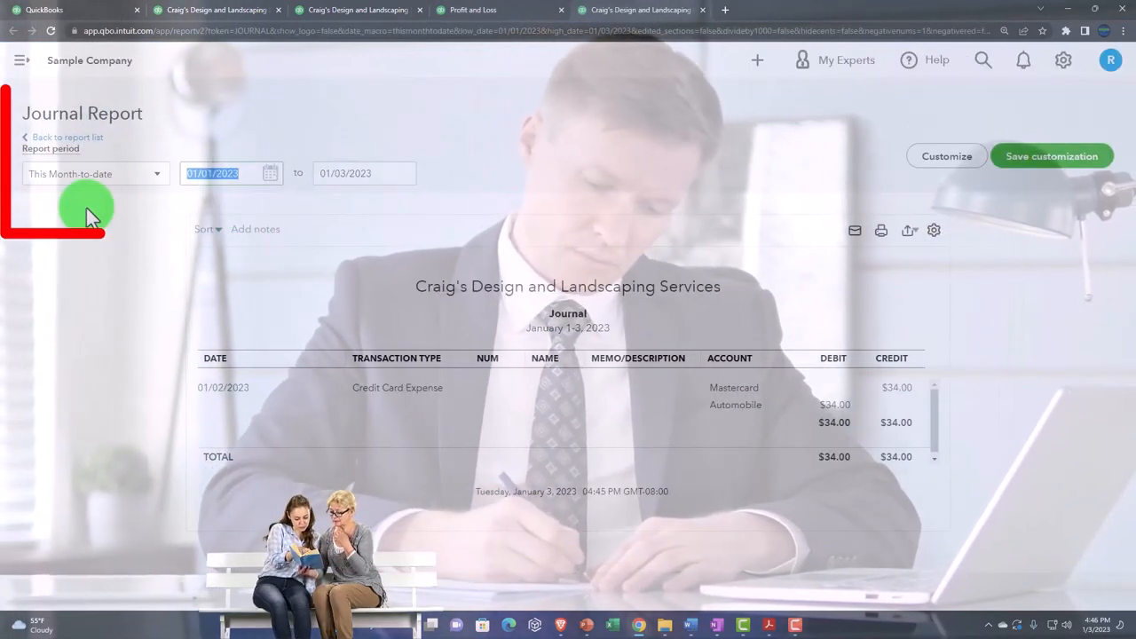
{"action": "type", "text": "123"}
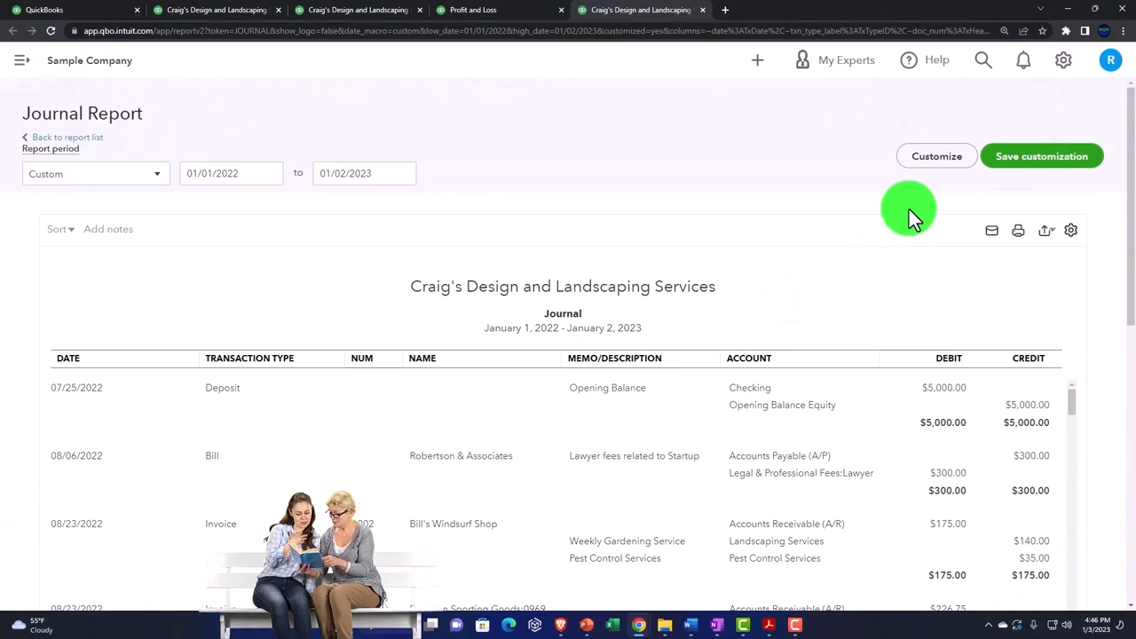
{"action": "mouse_move", "coordinate": [855, 246]}
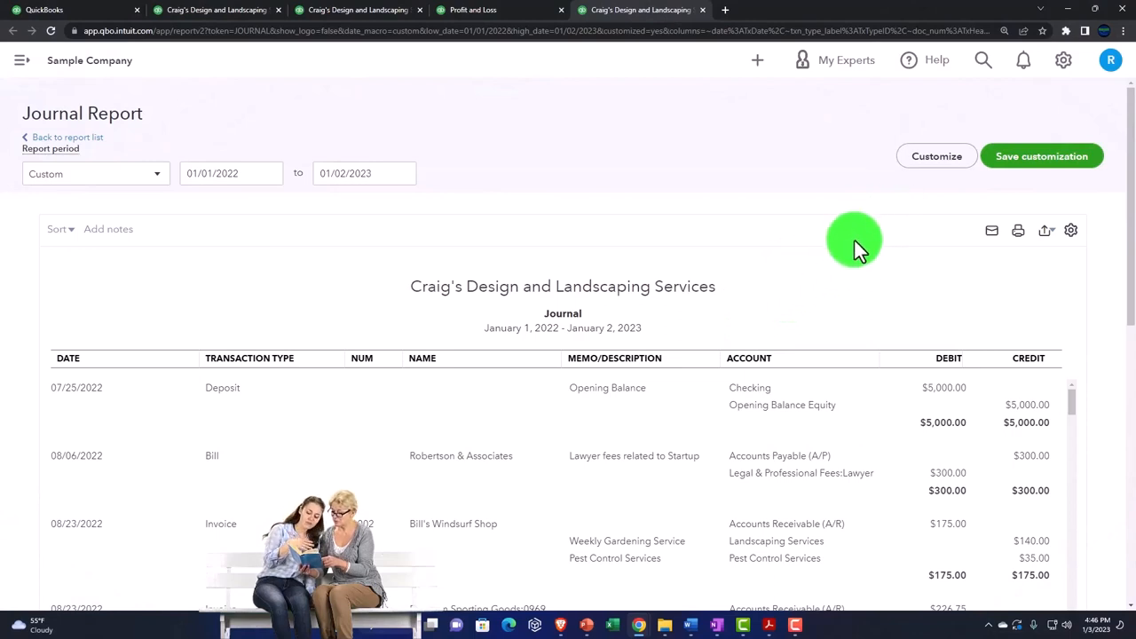
{"action": "scroll", "scroll_direction": "down", "scroll_amount": 3}
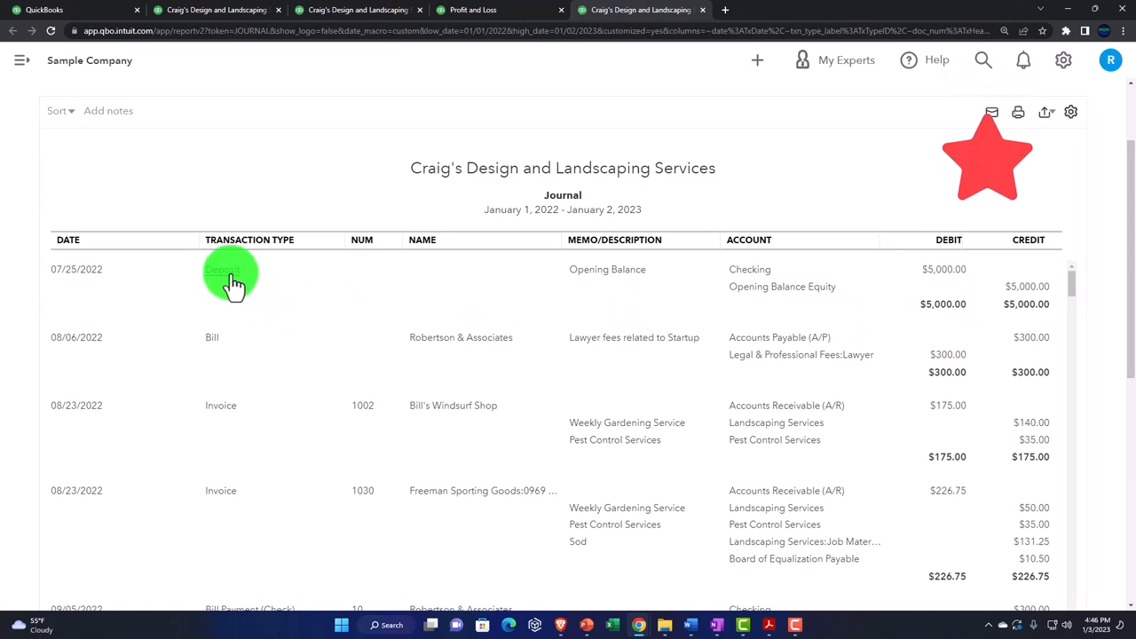
{"action": "scroll", "scroll_direction": "down", "scroll_amount": 3}
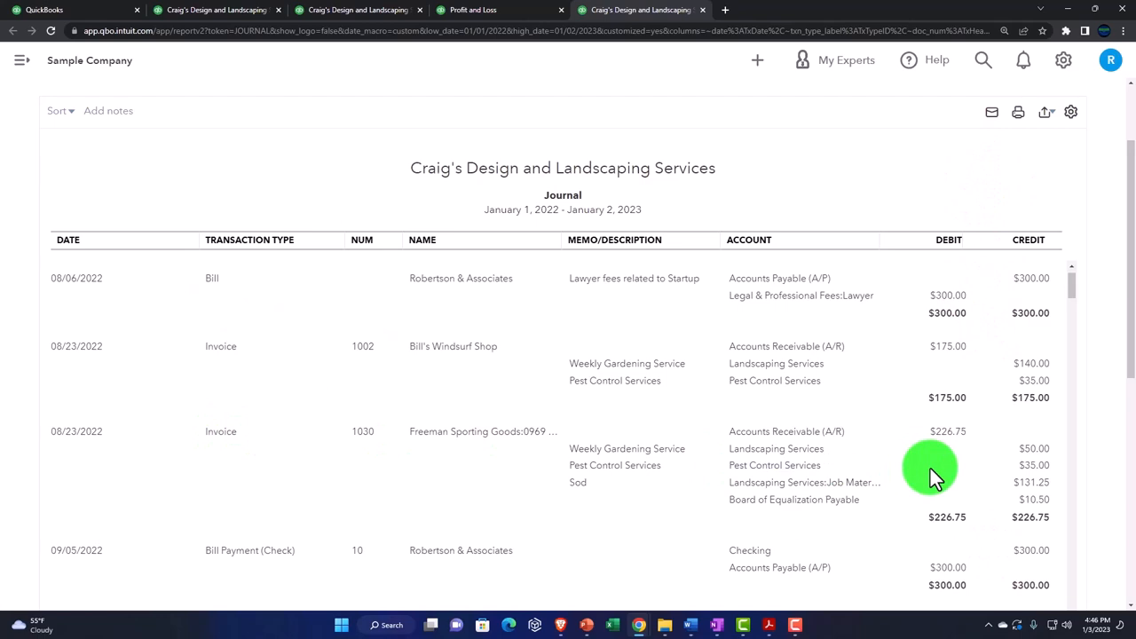
{"action": "scroll", "scroll_direction": "down", "scroll_amount": 3}
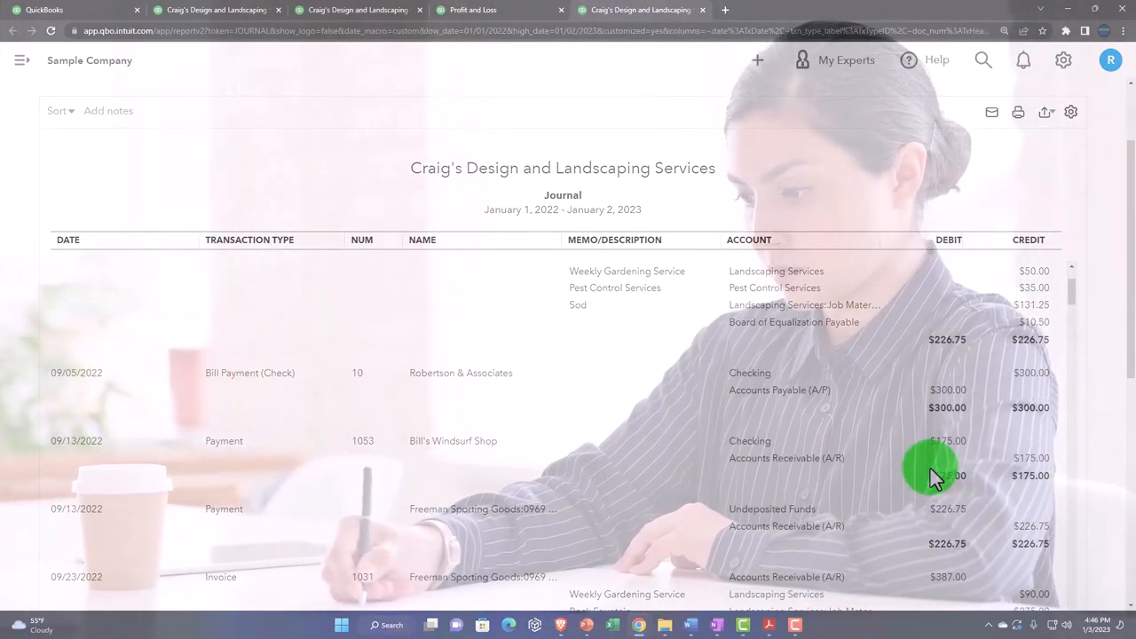
{"action": "scroll", "scroll_direction": "down", "scroll_amount": 3}
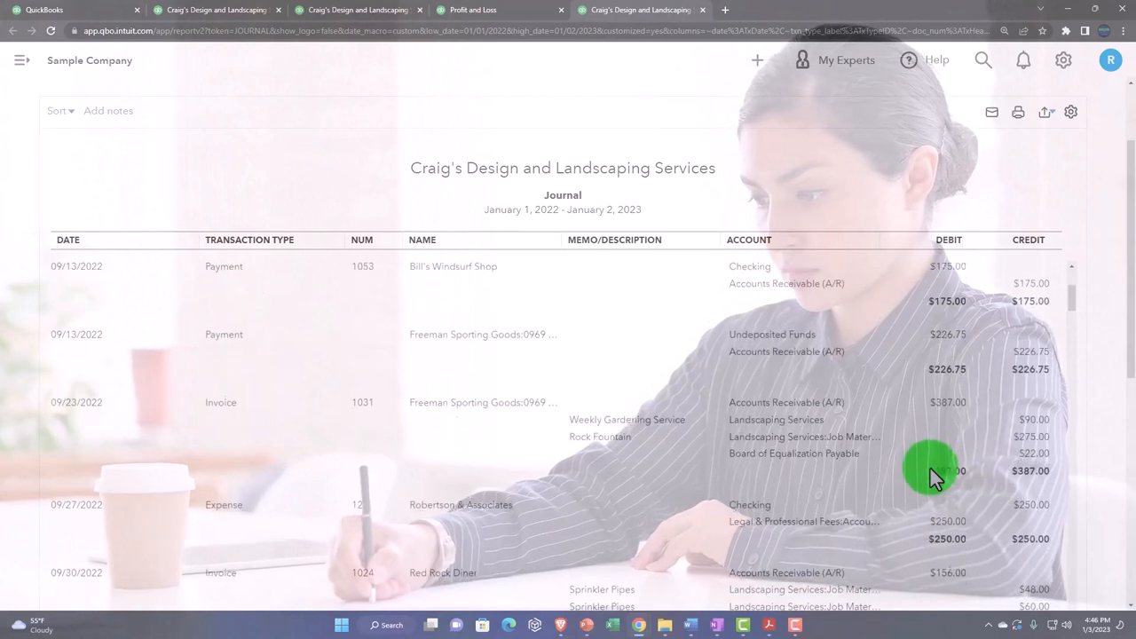
{"action": "scroll", "scroll_direction": "down", "scroll_amount": 3}
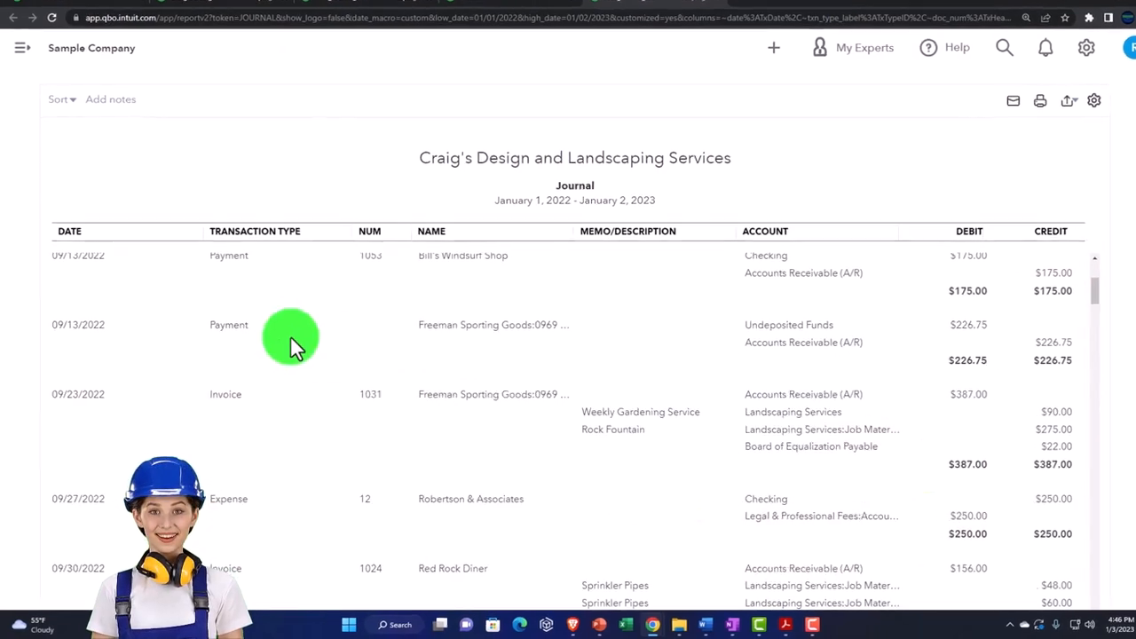
{"action": "scroll", "scroll_direction": "down", "scroll_amount": 3}
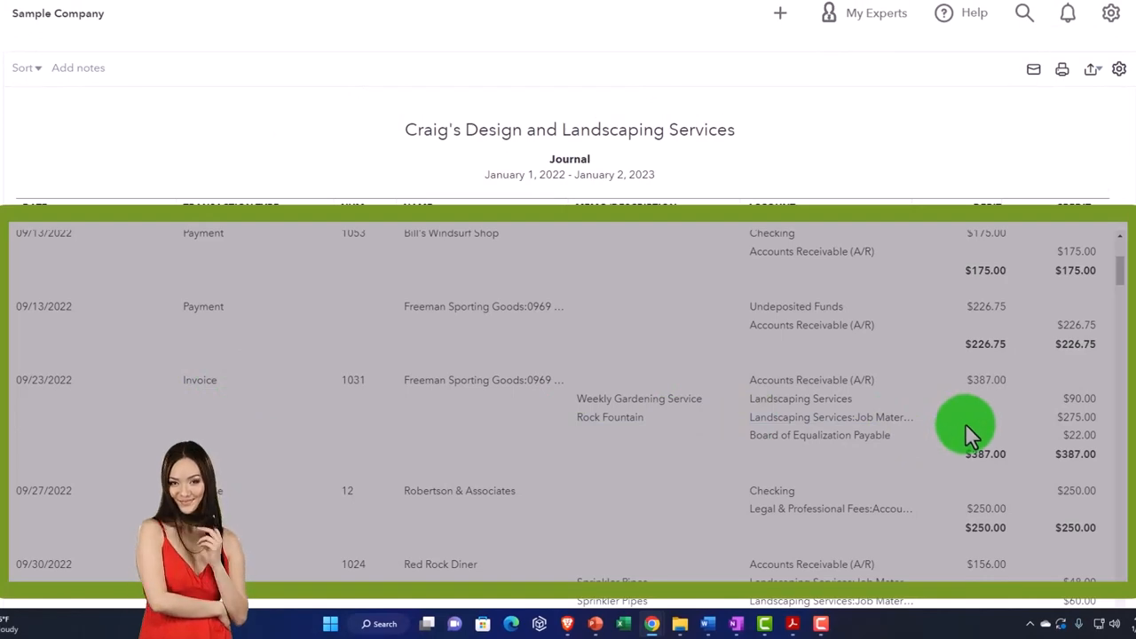
{"action": "scroll", "scroll_direction": "up", "scroll_amount": 3}
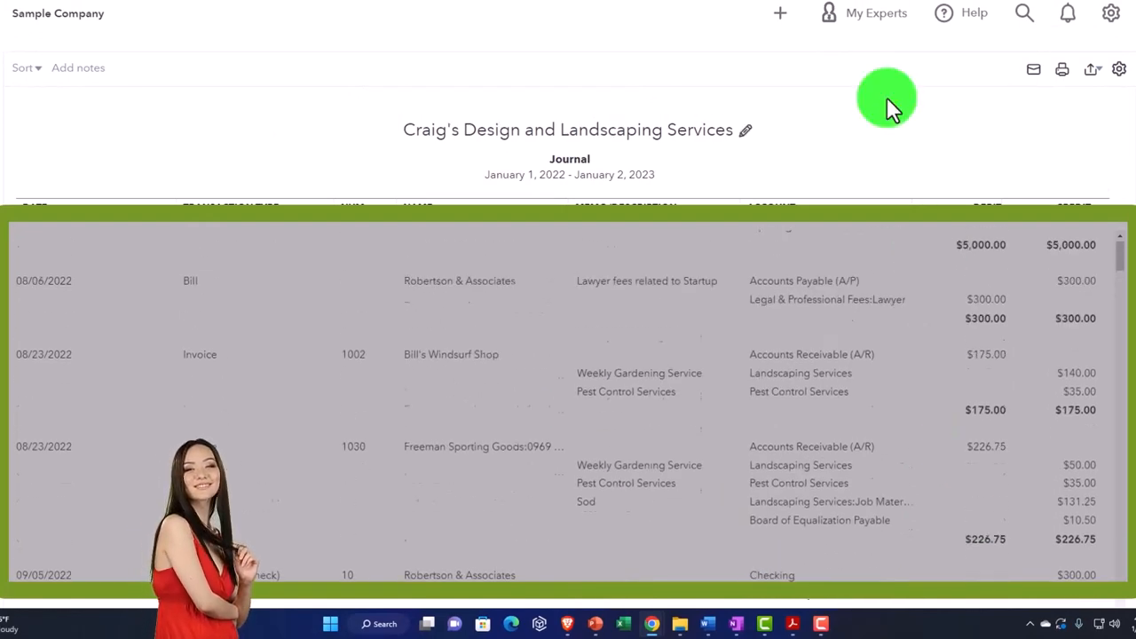